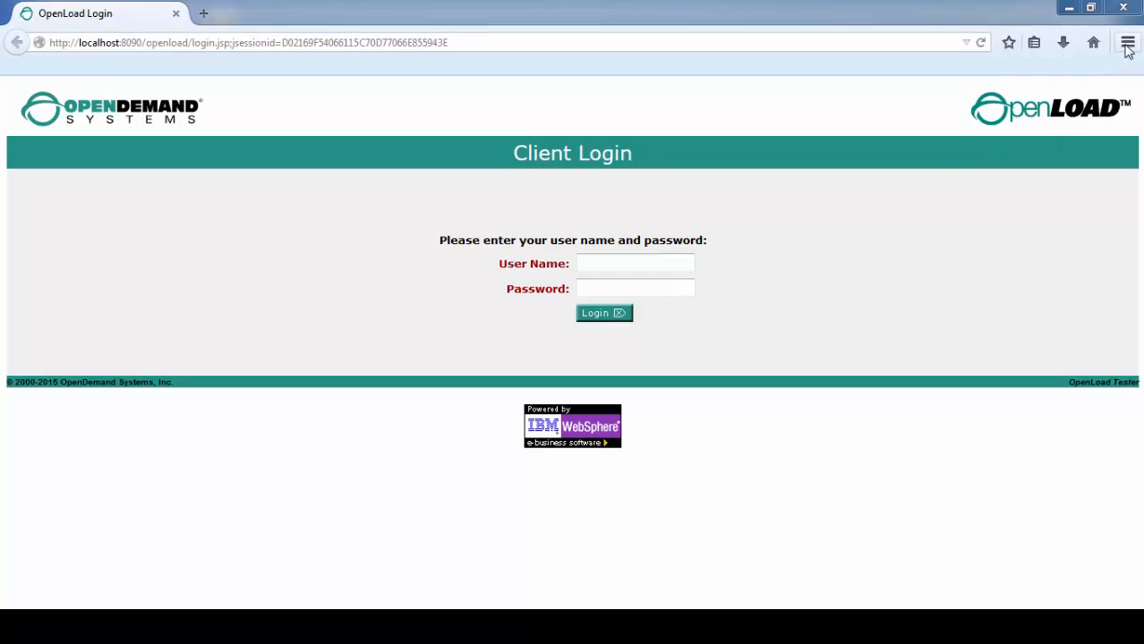
Search the Firefox add-ons manager for 'Fire' to find and install Firebug.
left_click(1127, 43)
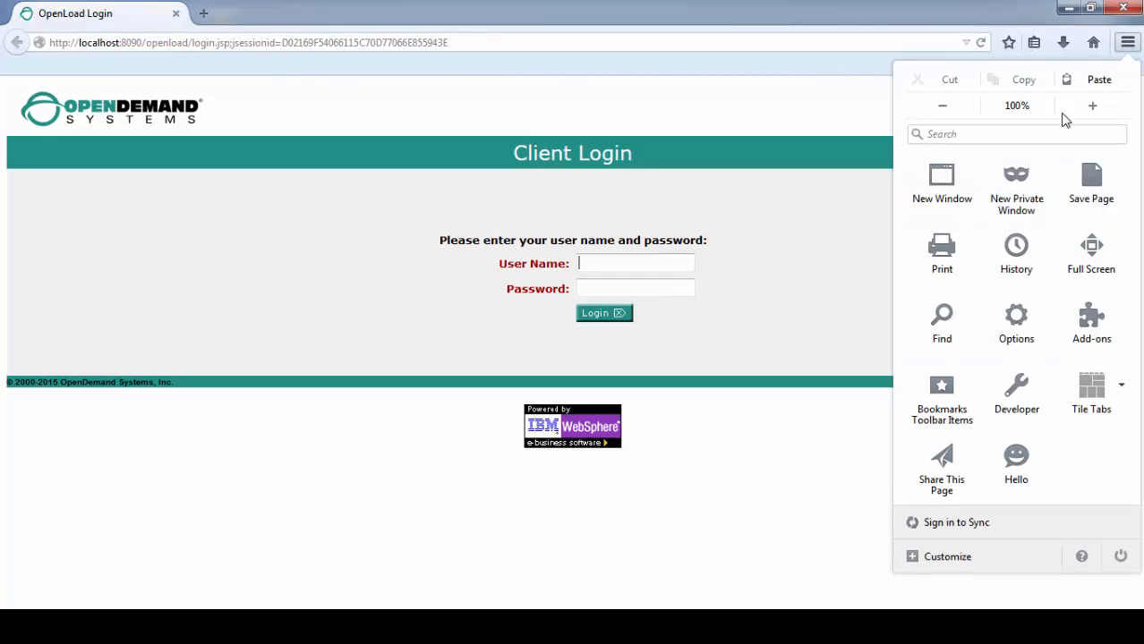
left_click(1092, 322)
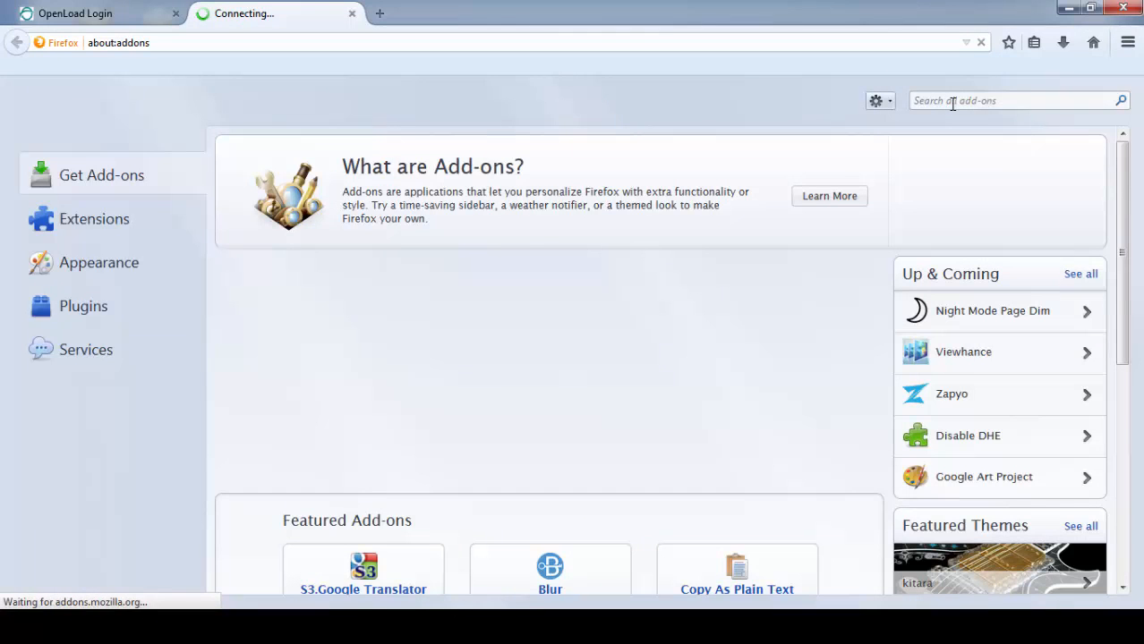
type("Fire")
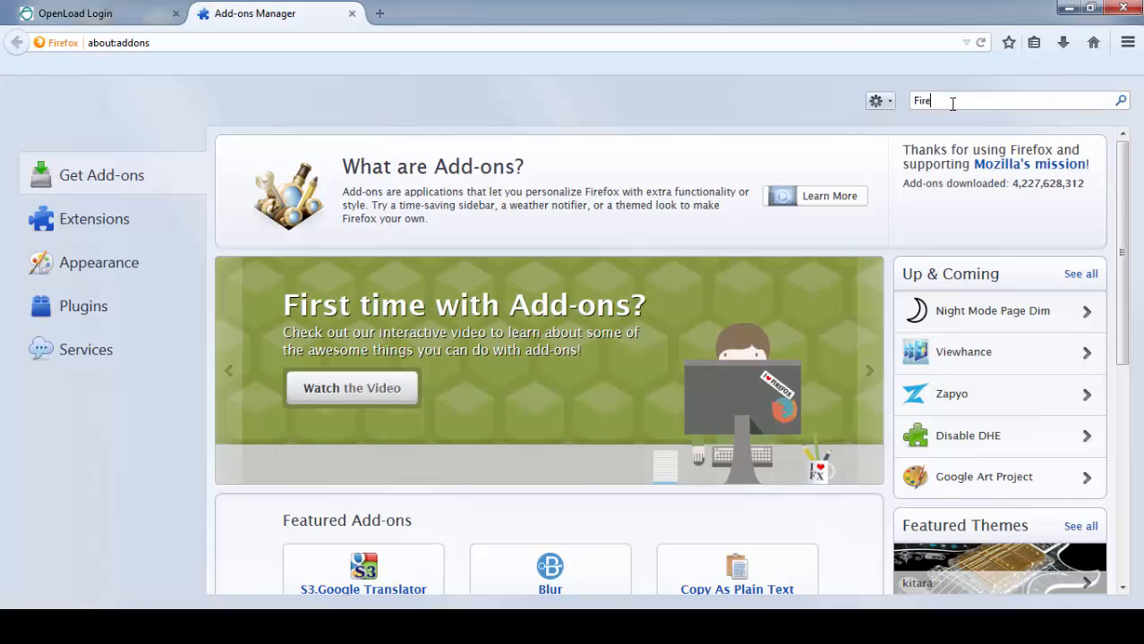
key("Return")
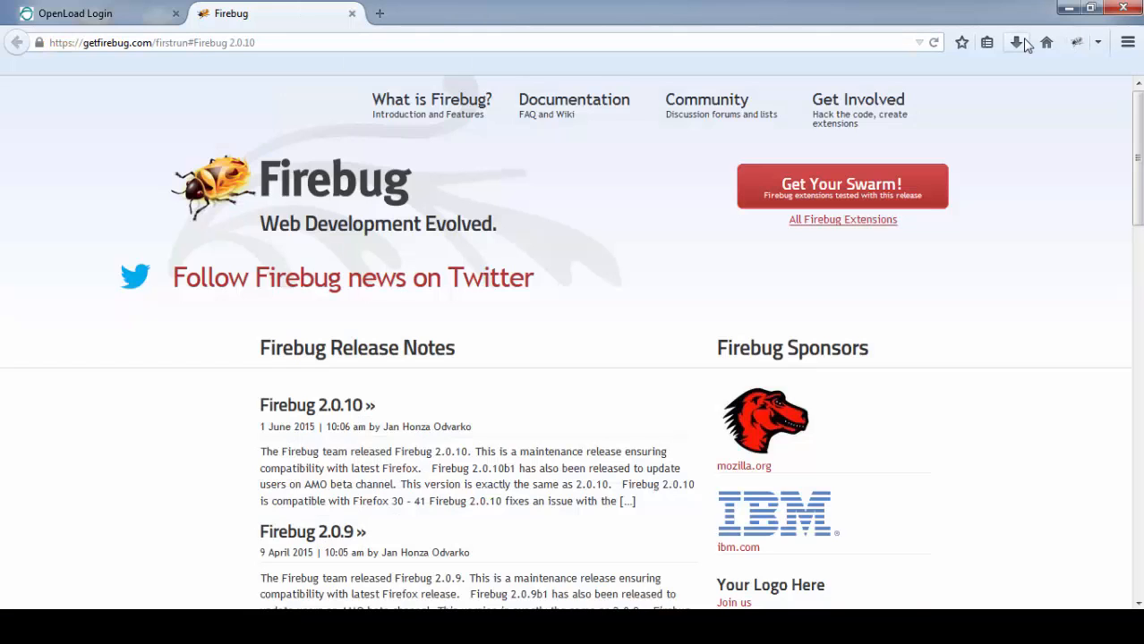
mouse_move(397, 39)
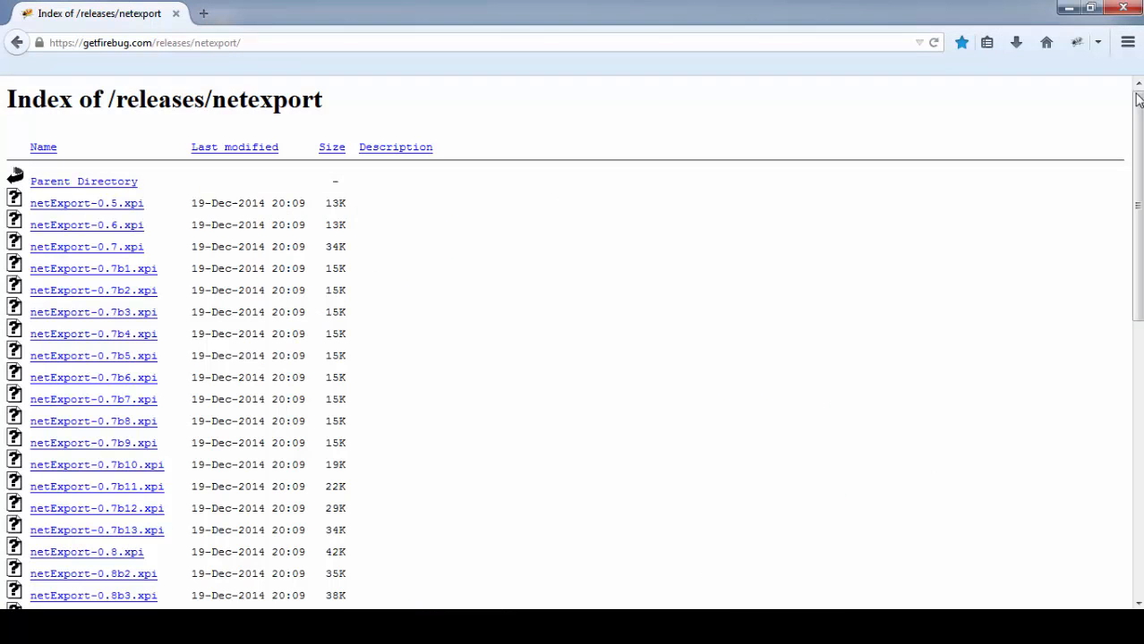
Allow and confirm installing the latest netExport xpi from the getfirebug releases index.
scroll("down", 3)
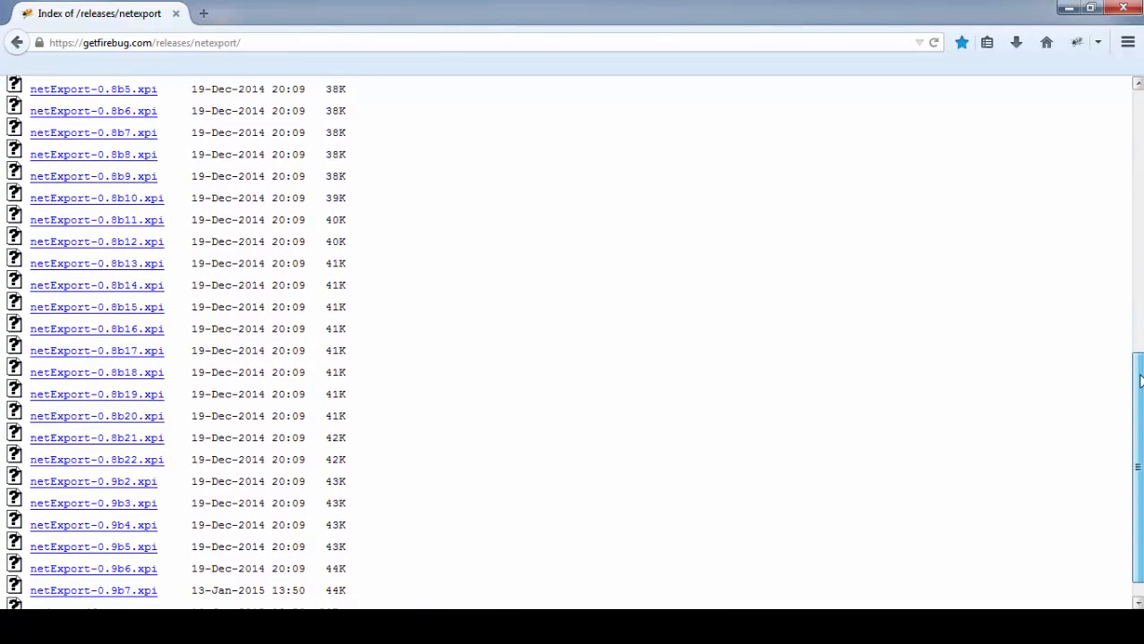
scroll("down", 3)
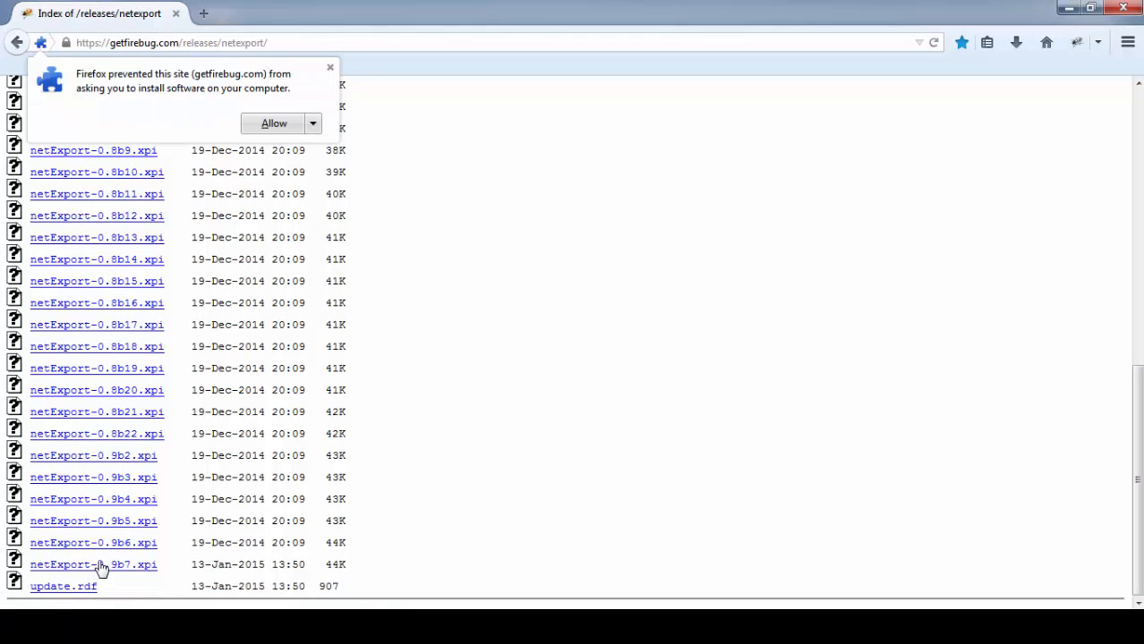
left_click(274, 121)
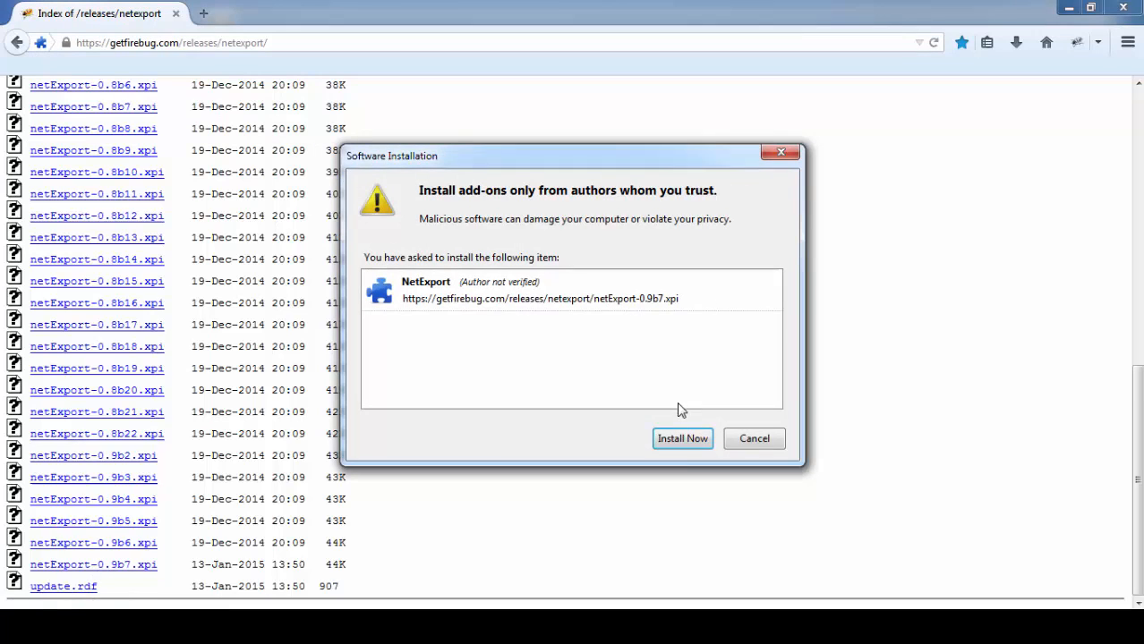
left_click(682, 438)
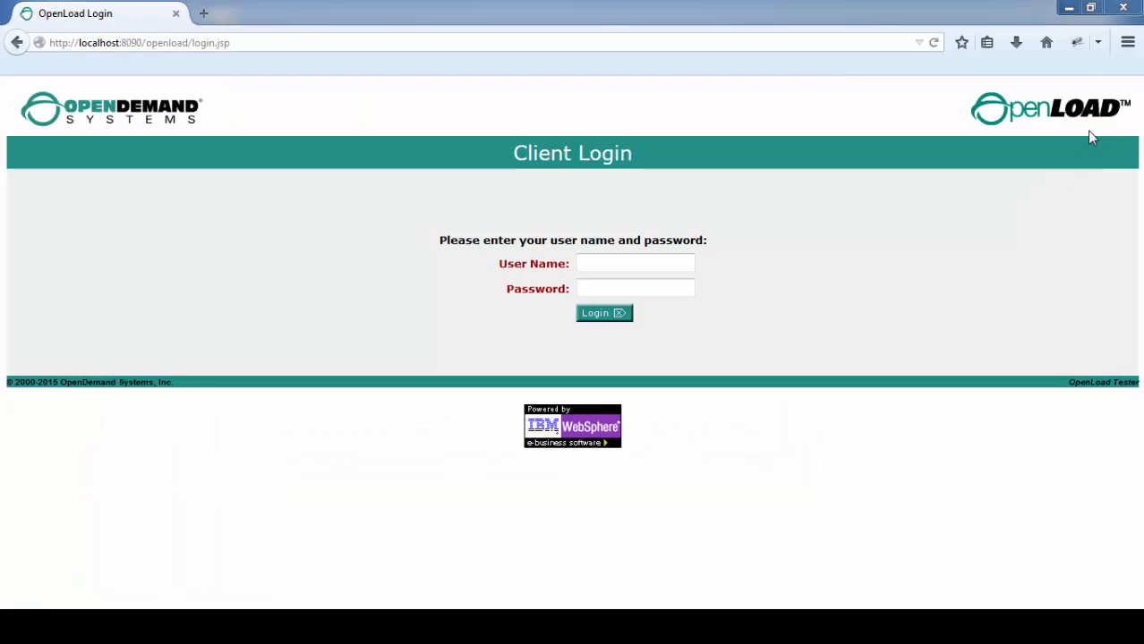
Start a private browsing window and activate Firebug there.
left_click(1128, 43)
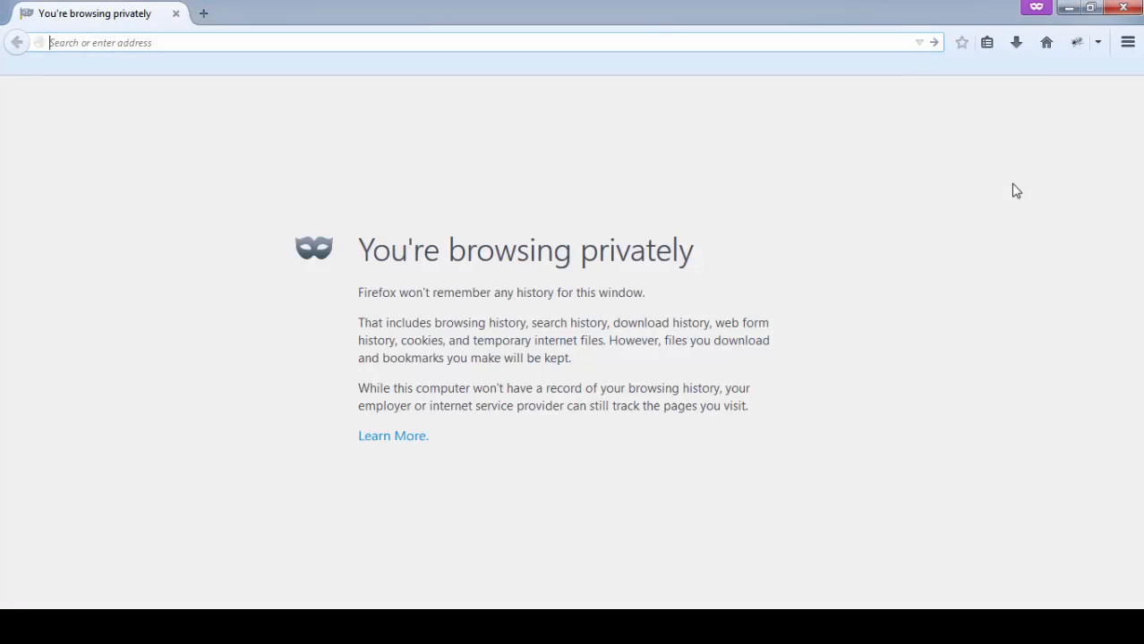
mouse_move(1078, 43)
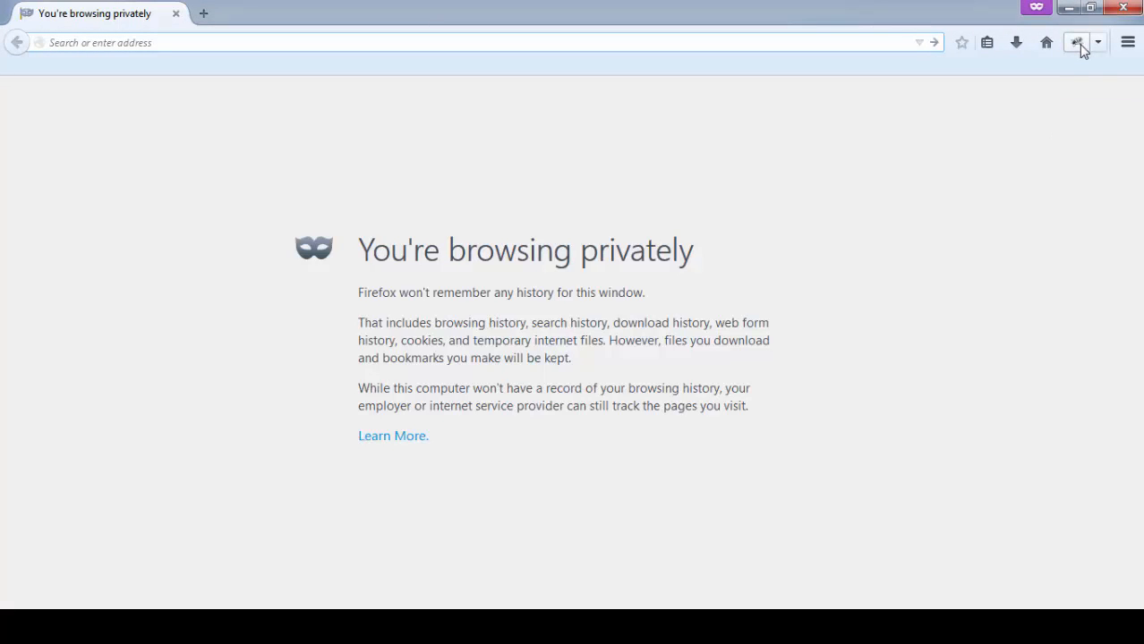
mouse_move(1078, 43)
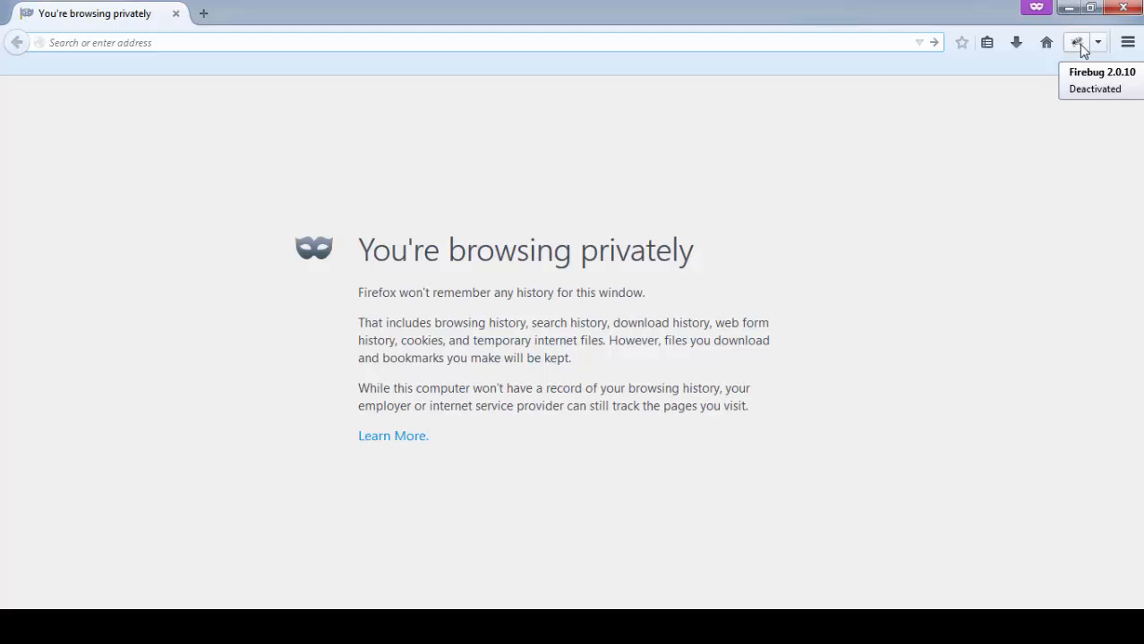
left_click(1077, 43)
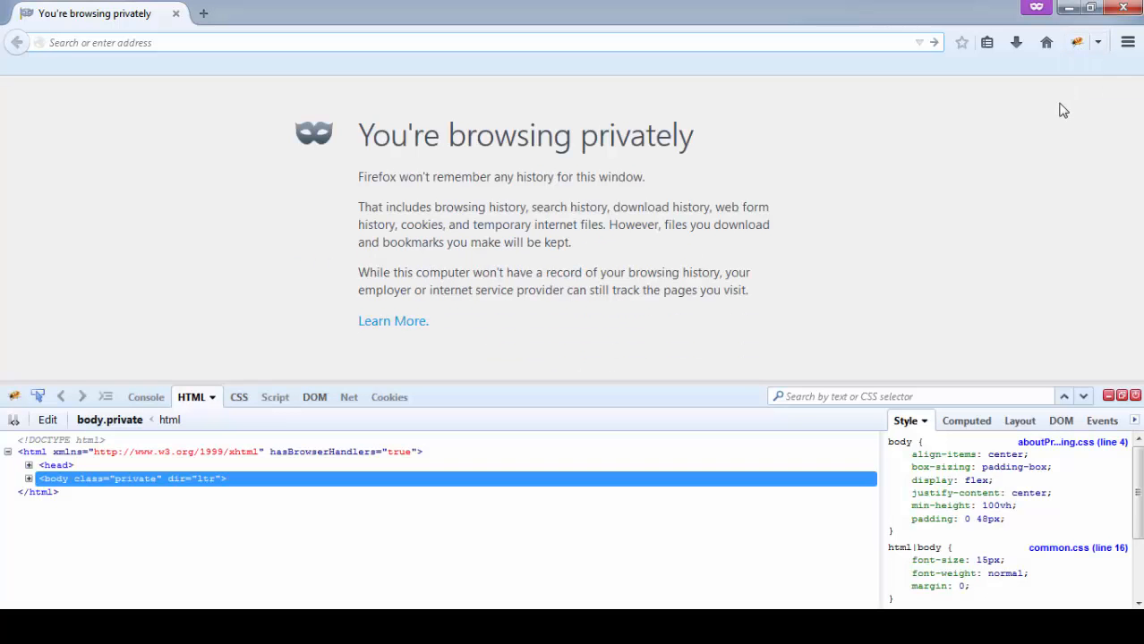
left_click(1099, 43)
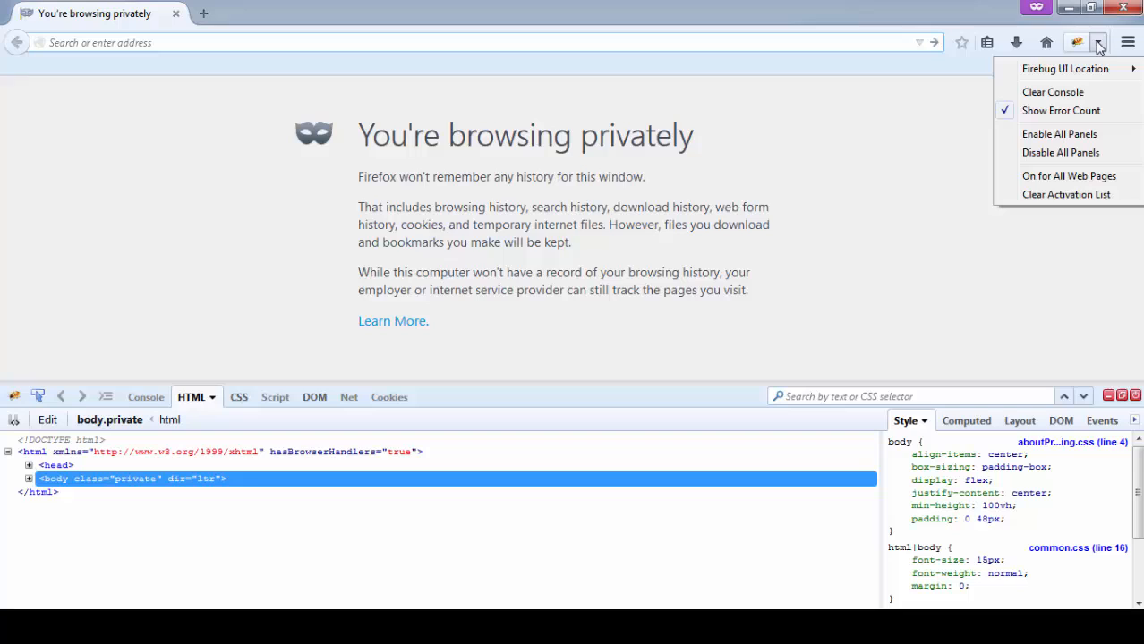
mouse_move(1066, 176)
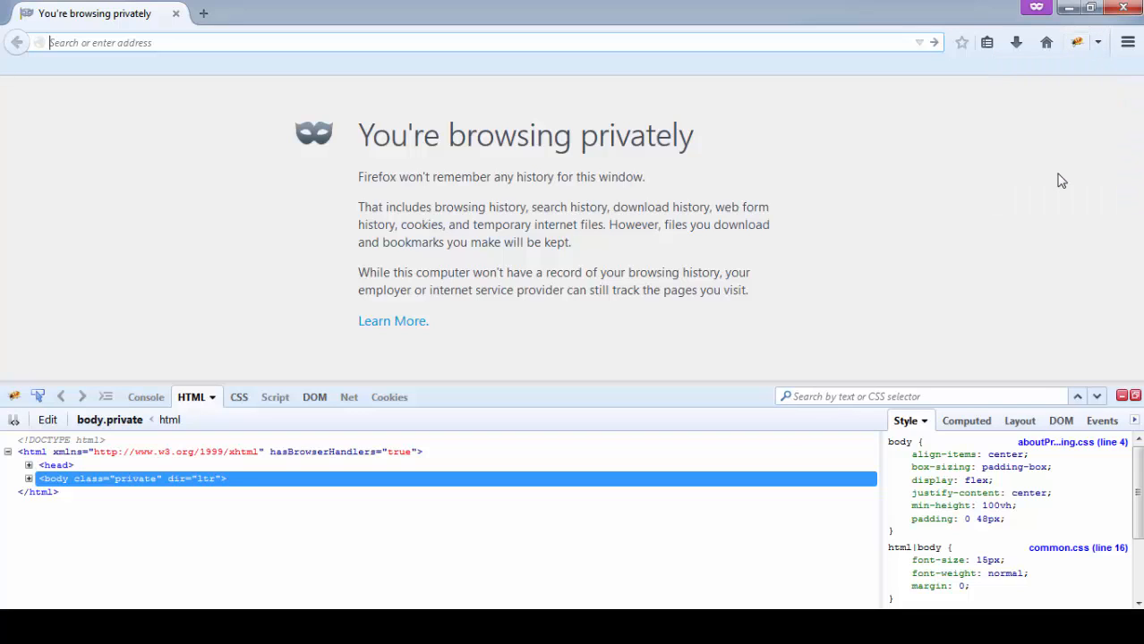
mouse_move(348, 390)
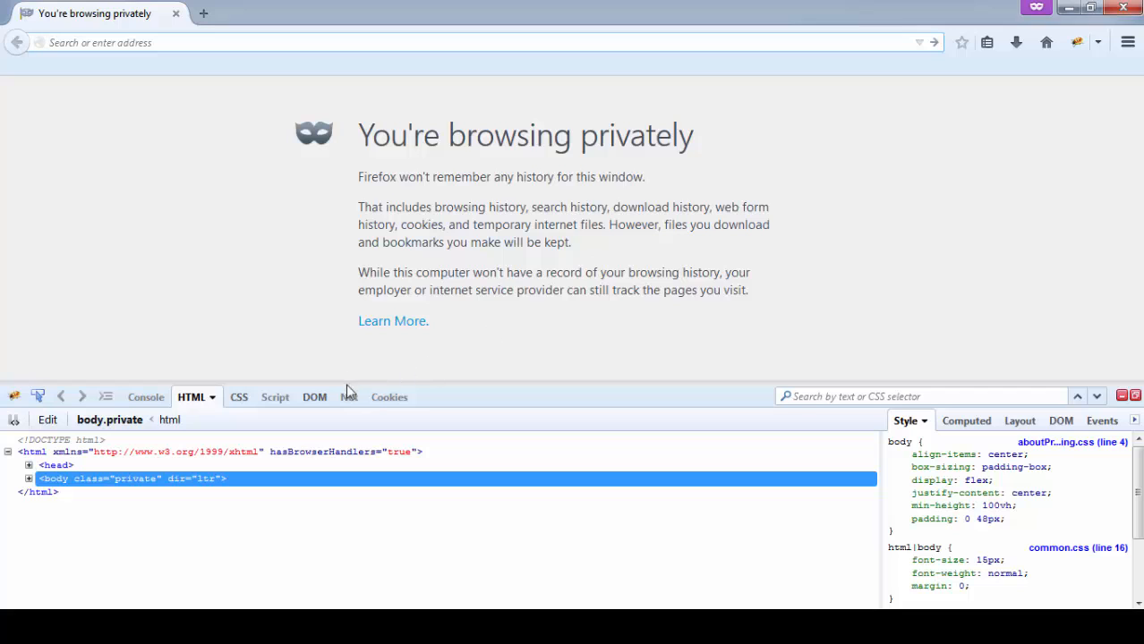
mouse_move(347, 398)
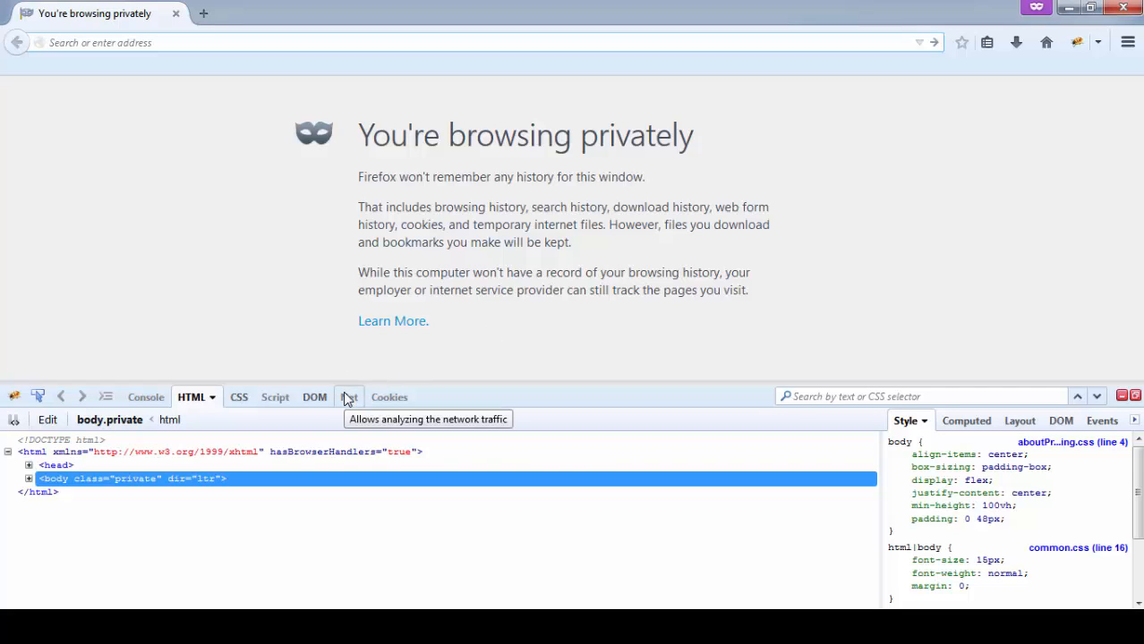
Enable traffic capture in Firebug's Net panel.
left_click(344, 397)
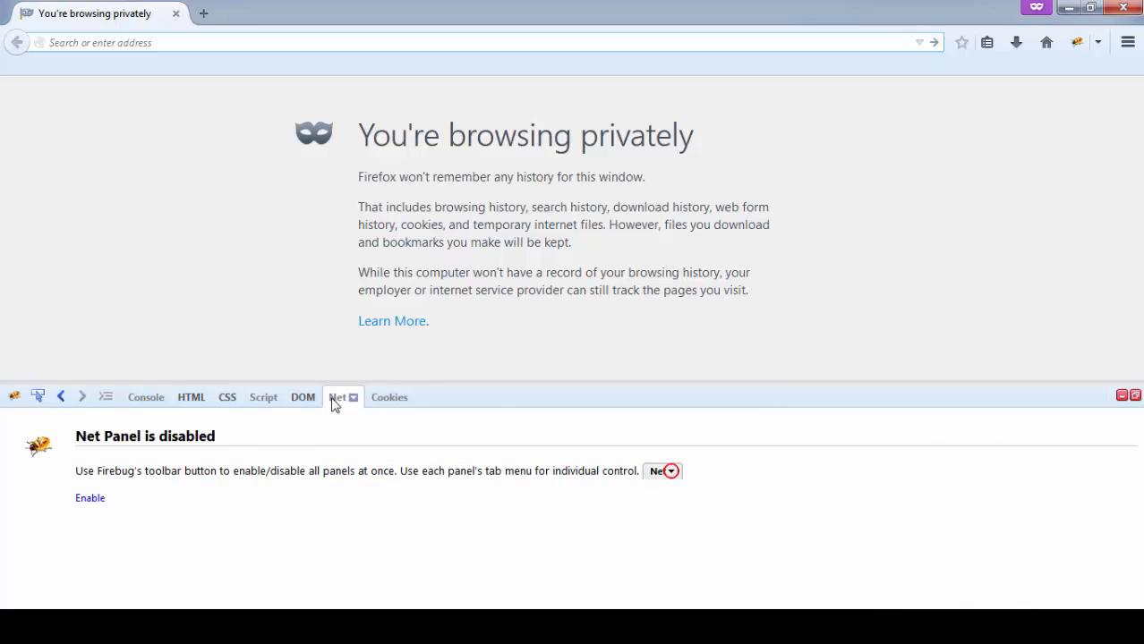
mouse_move(89, 498)
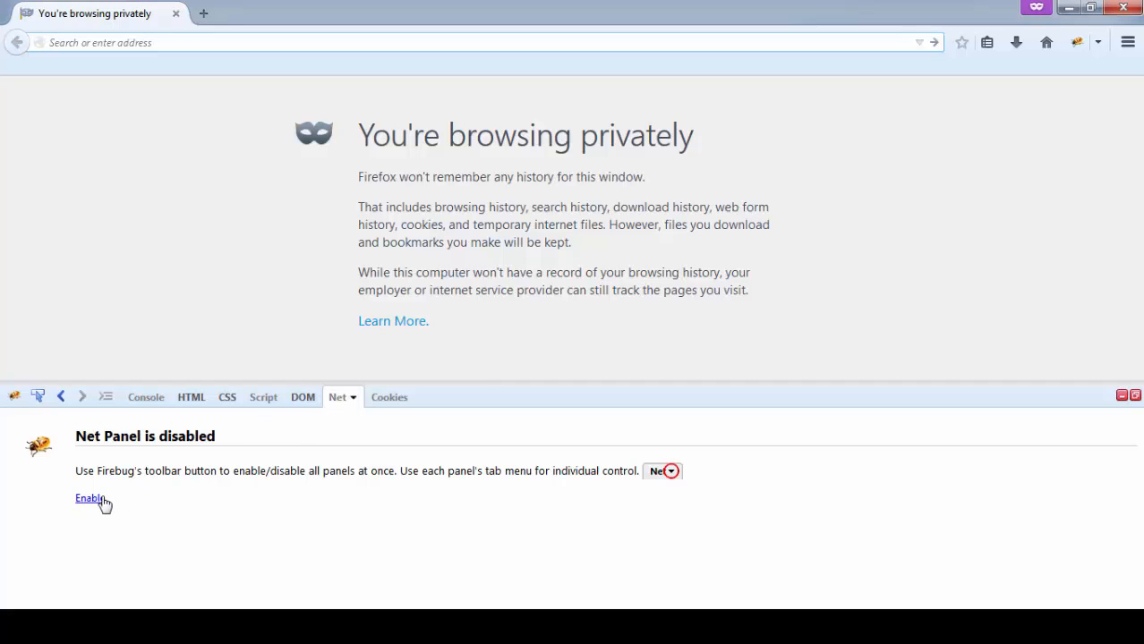
left_click(87, 498)
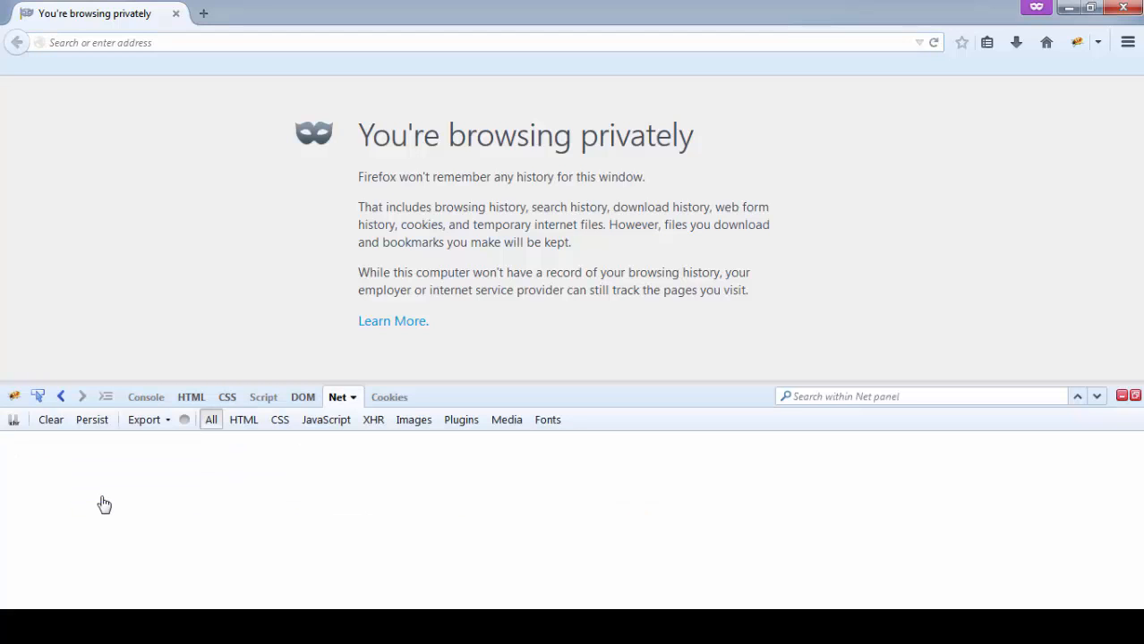
mouse_move(104, 454)
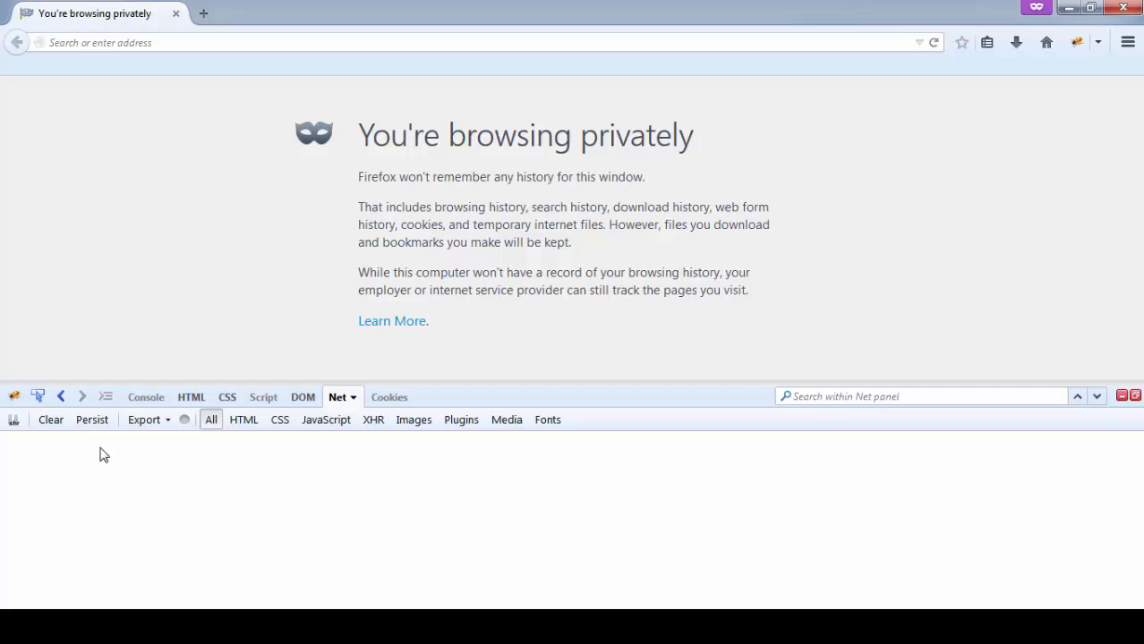
mouse_move(92, 418)
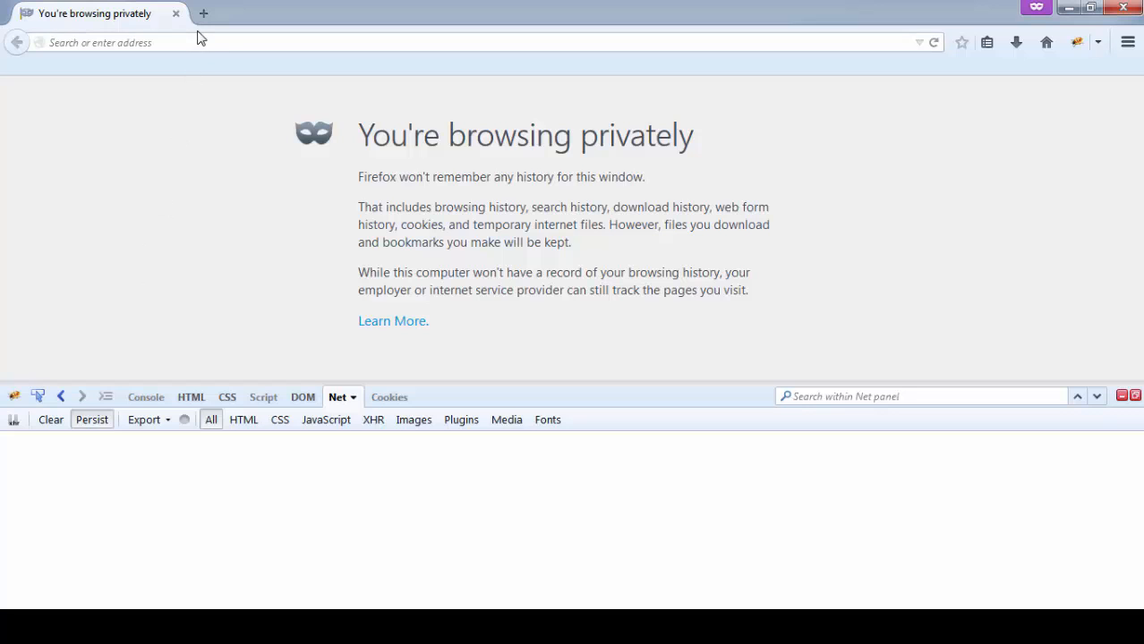
left_click(199, 43)
type("www.goo")
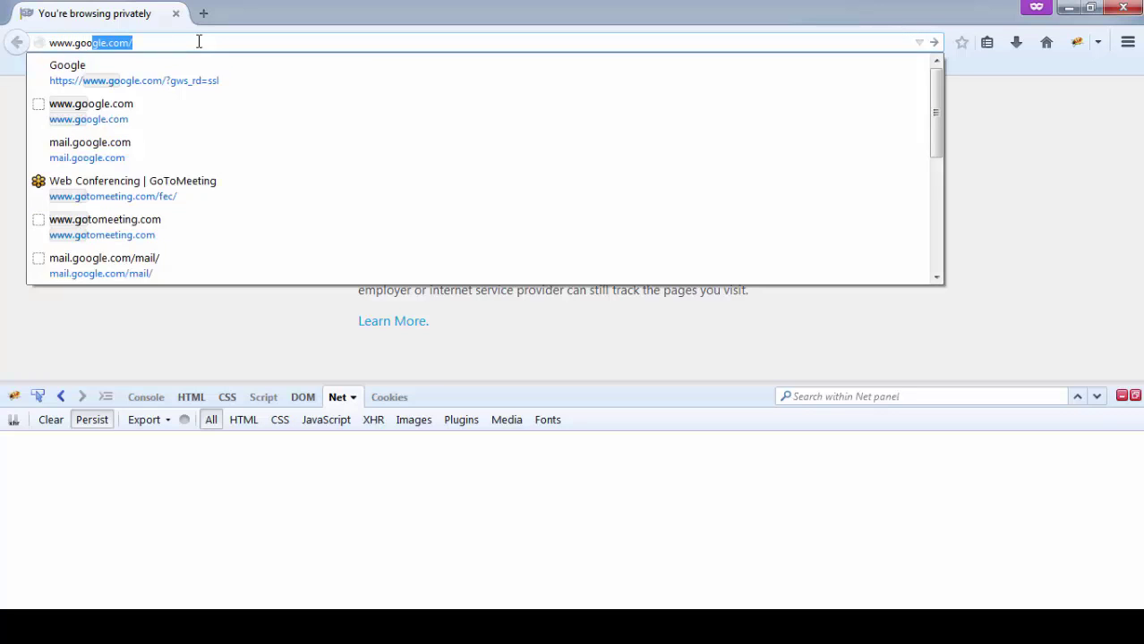
key("Return")
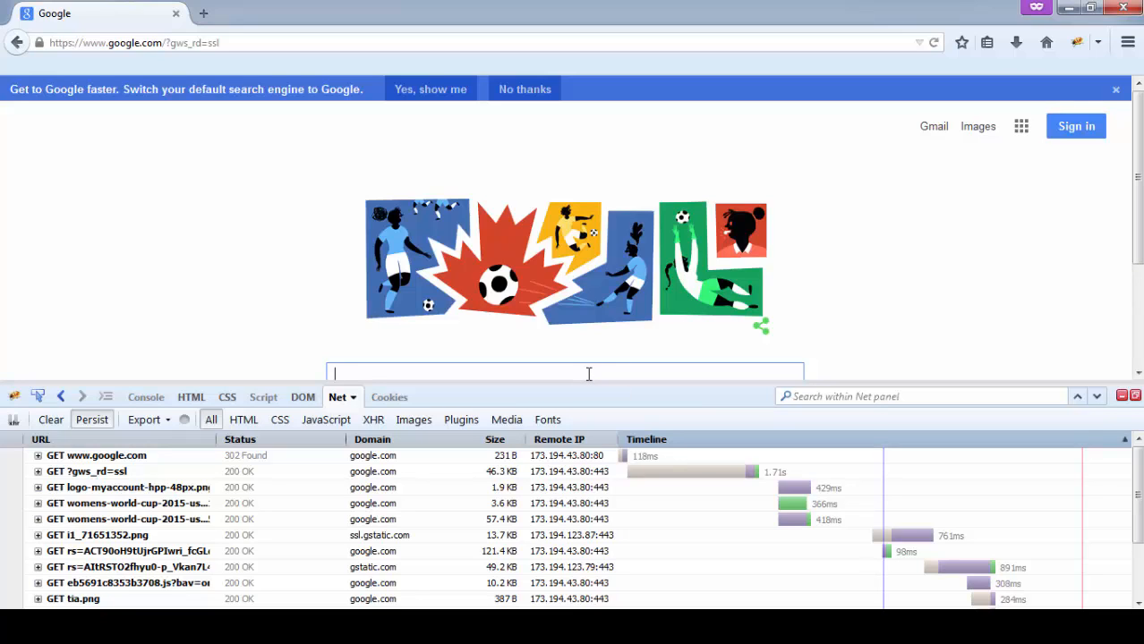
type("Firebug")
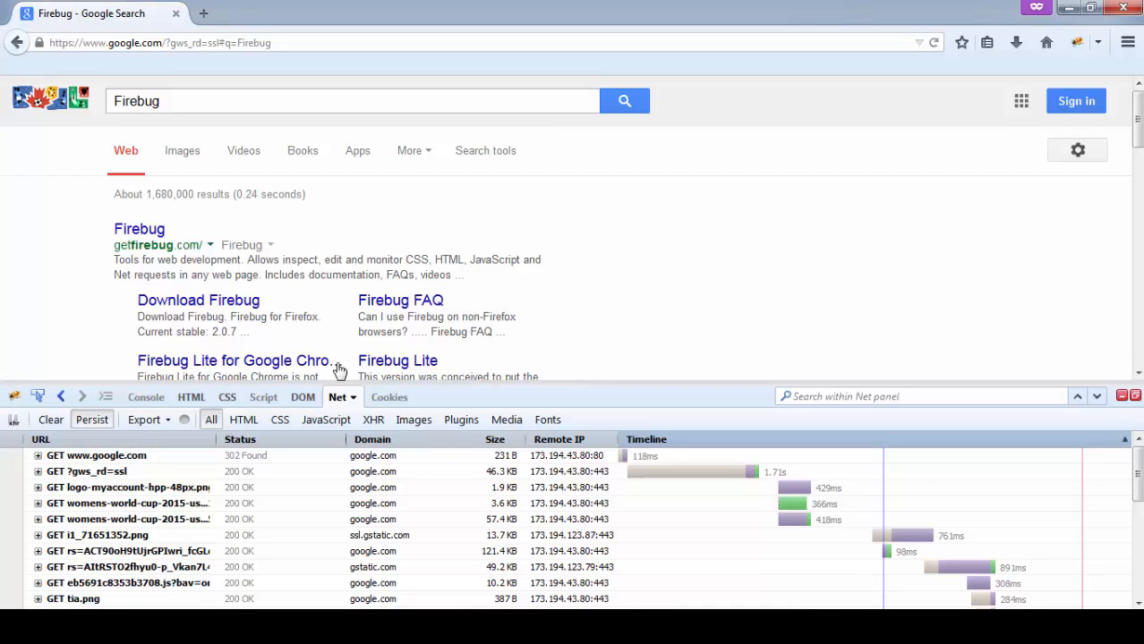
left_click(140, 229)
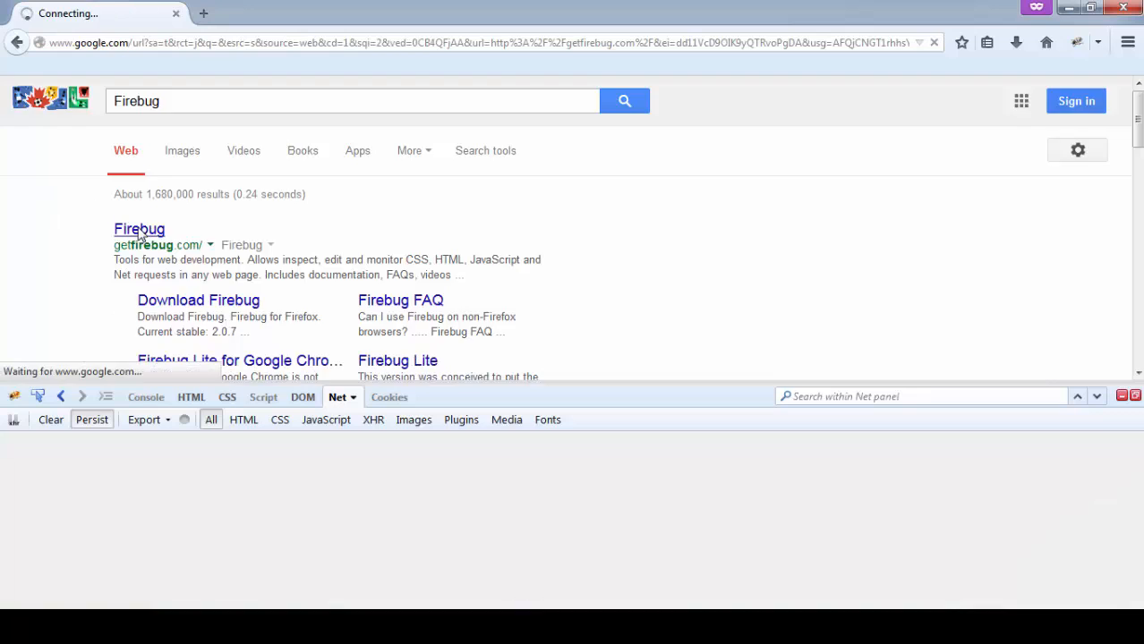
left_click(140, 229)
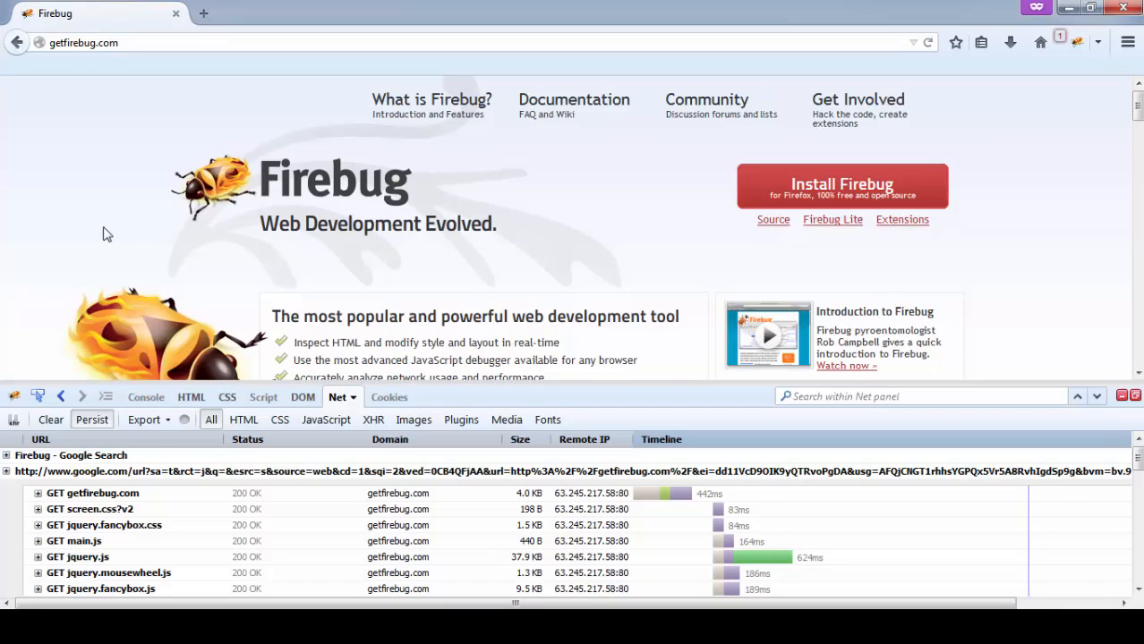
mouse_move(154, 435)
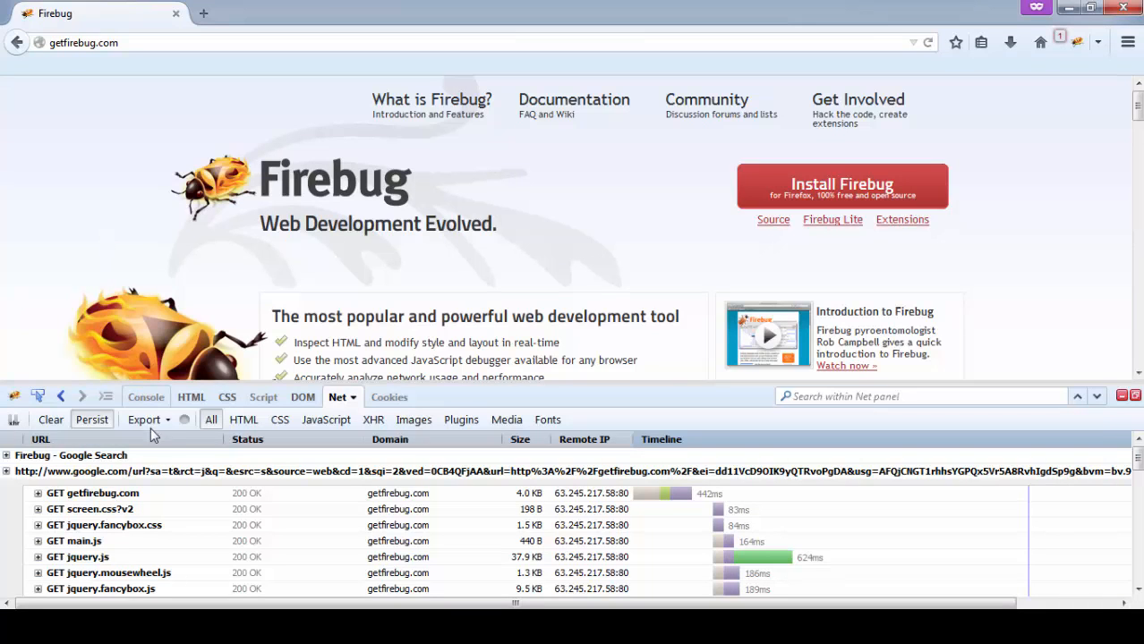
Export the Net panel's captured requests as a HAR file via Save As.
left_click(143, 418)
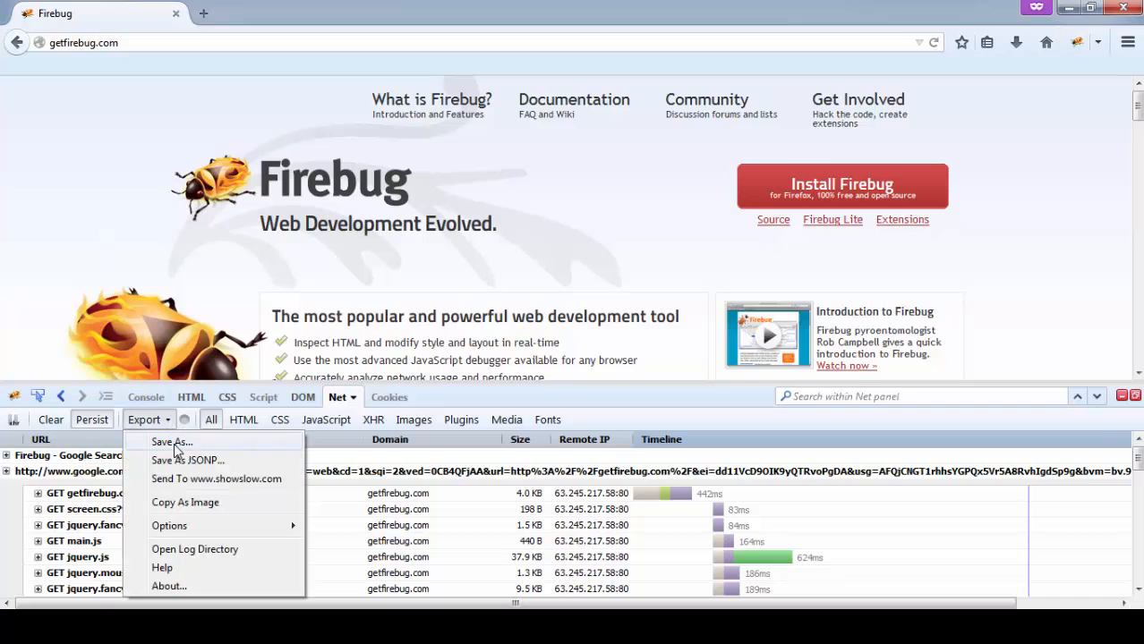
left_click(172, 441)
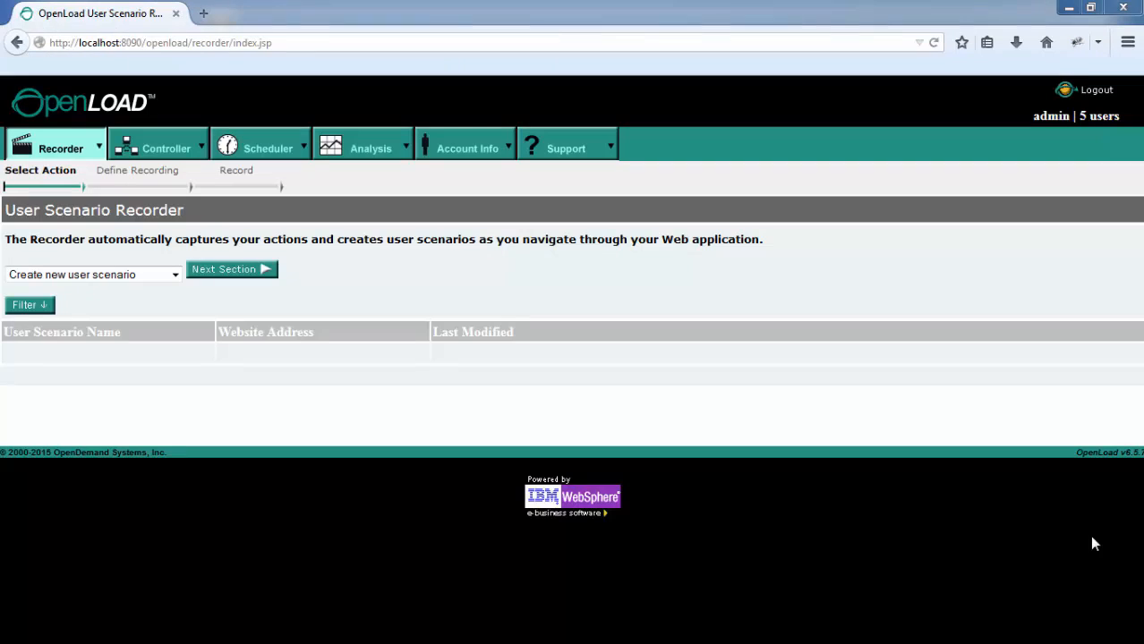
Choose the Import HTTP Archive (HAR) file action and continue to the import page.
left_click(175, 276)
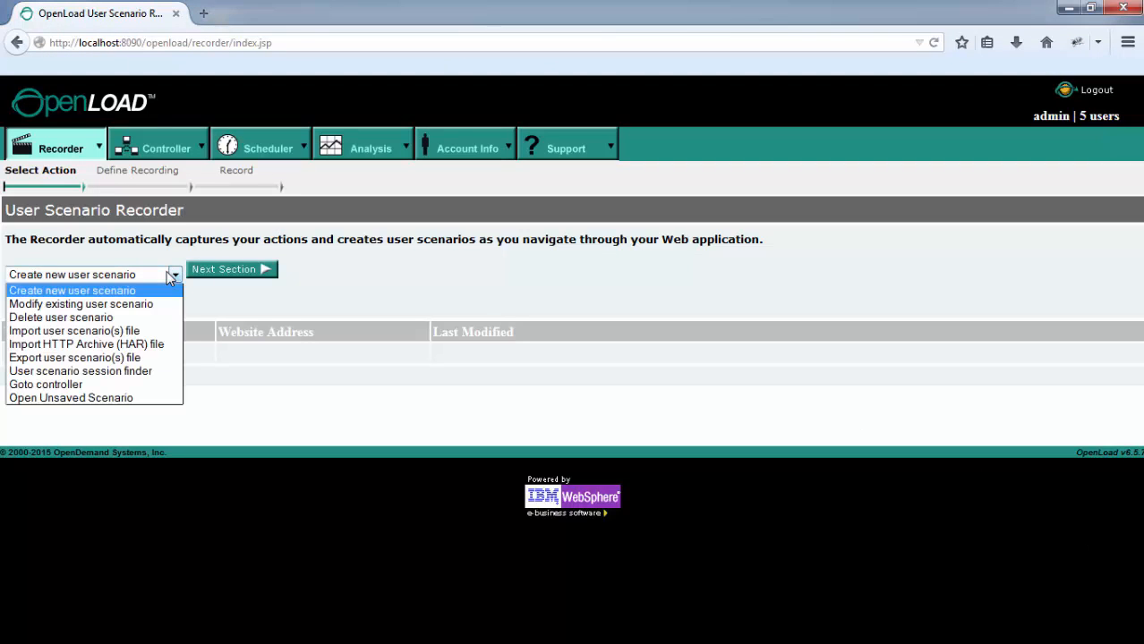
left_click(86, 343)
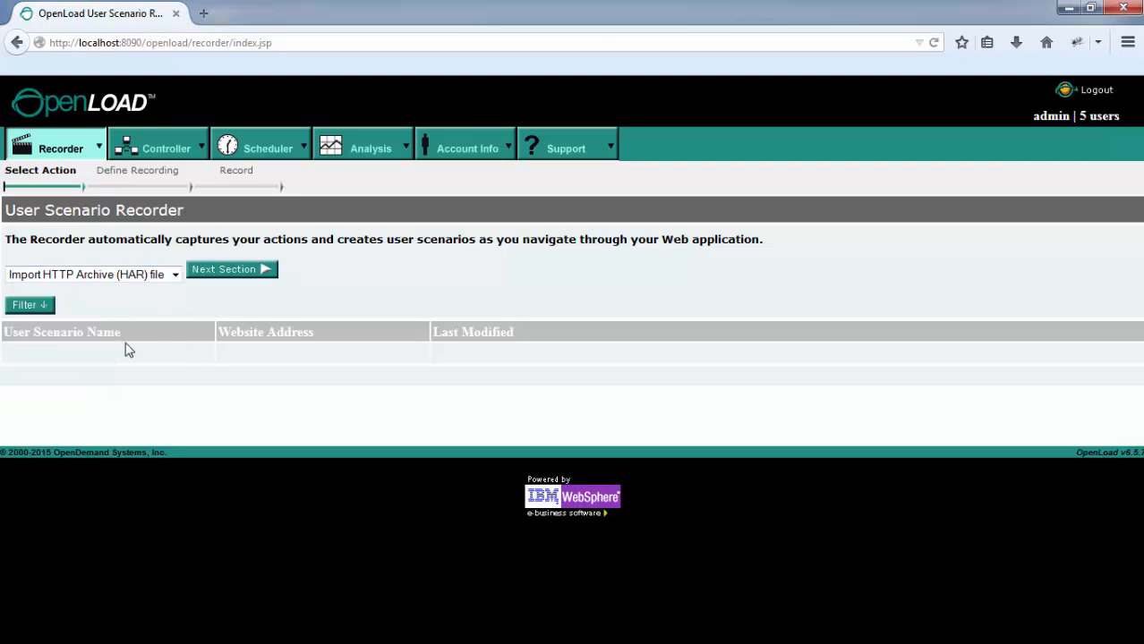
mouse_move(233, 285)
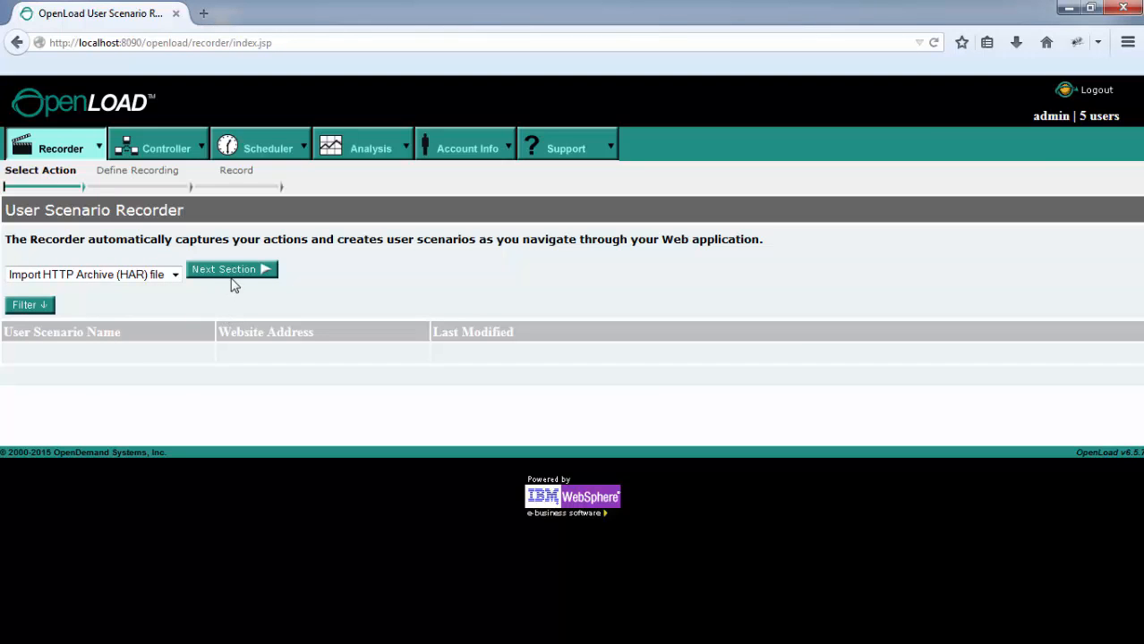
mouse_move(237, 279)
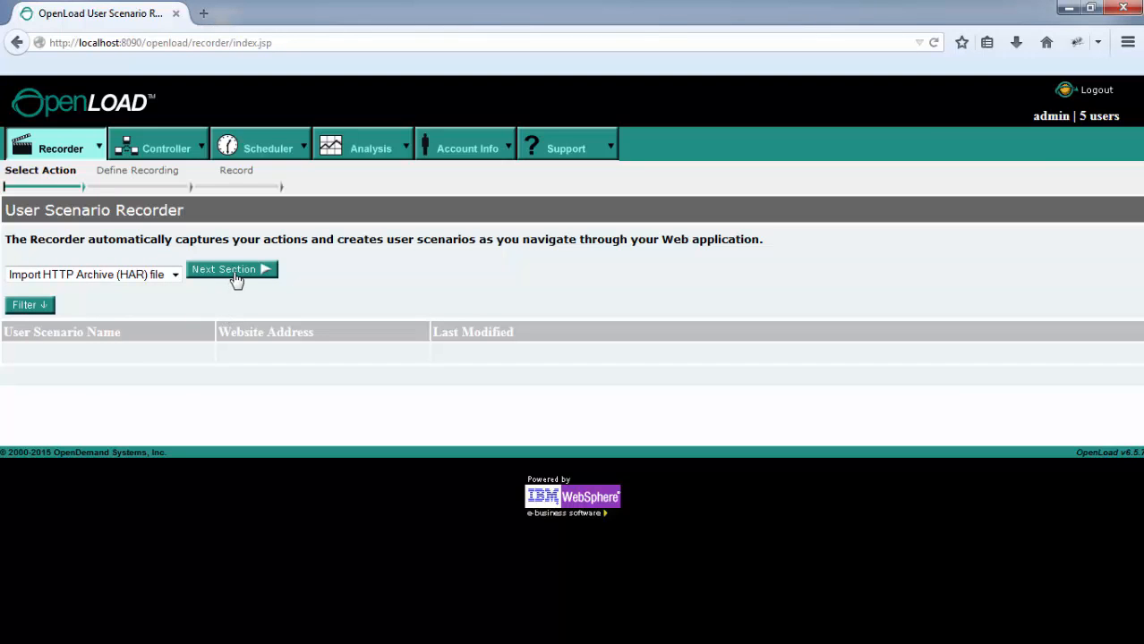
left_click(232, 268)
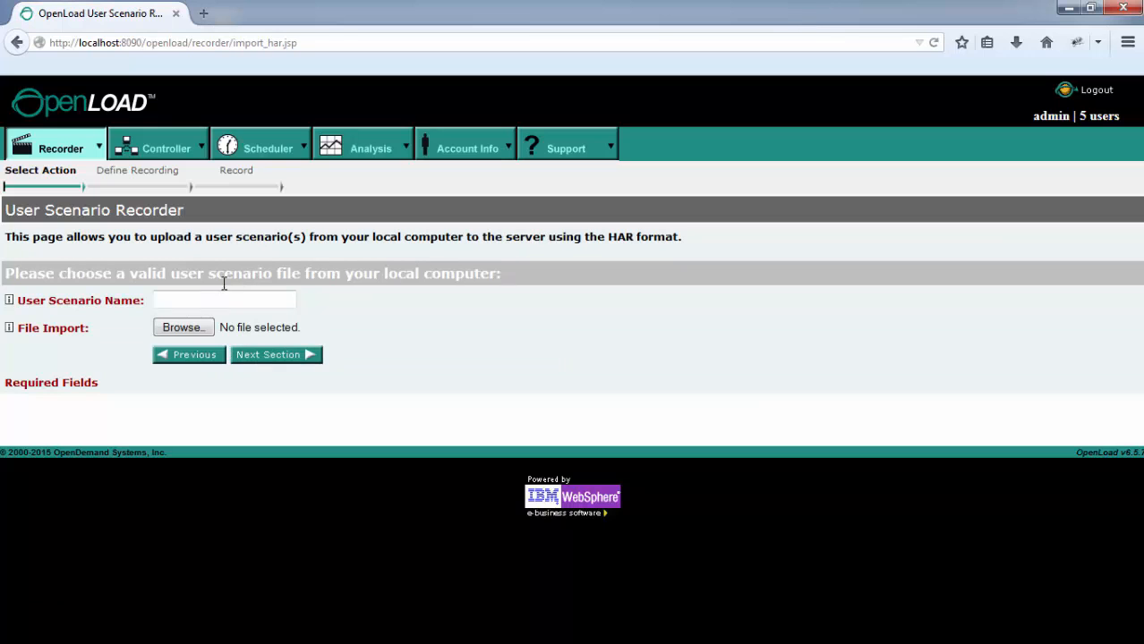
Name the scenario 'Firebug', select getfirebug.com.har and upload it.
type("Fire")
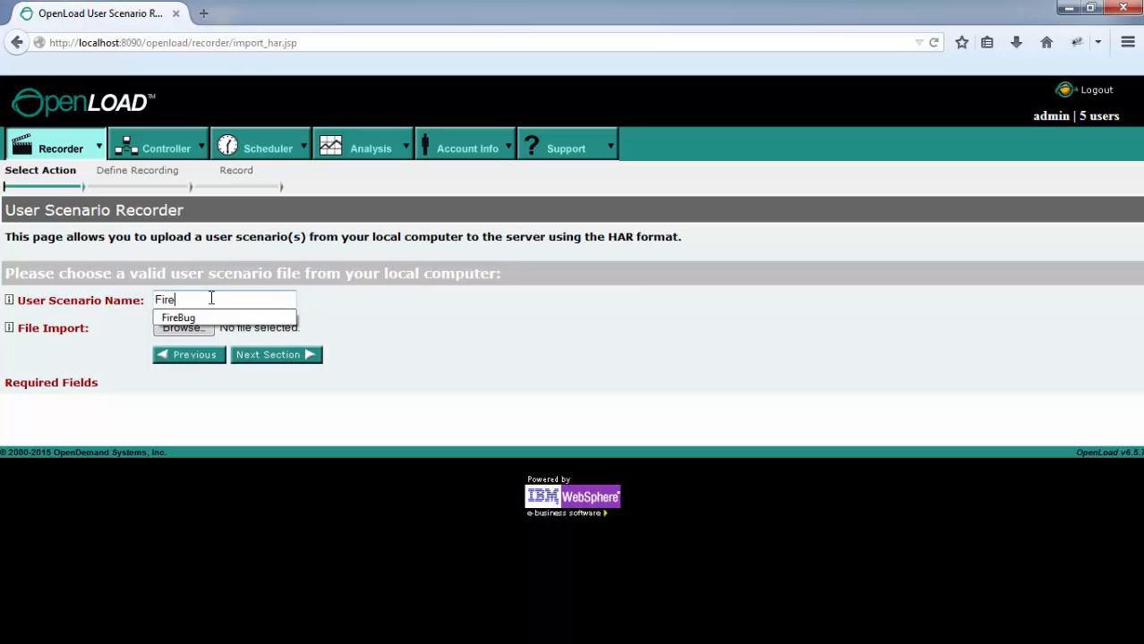
left_click(179, 318)
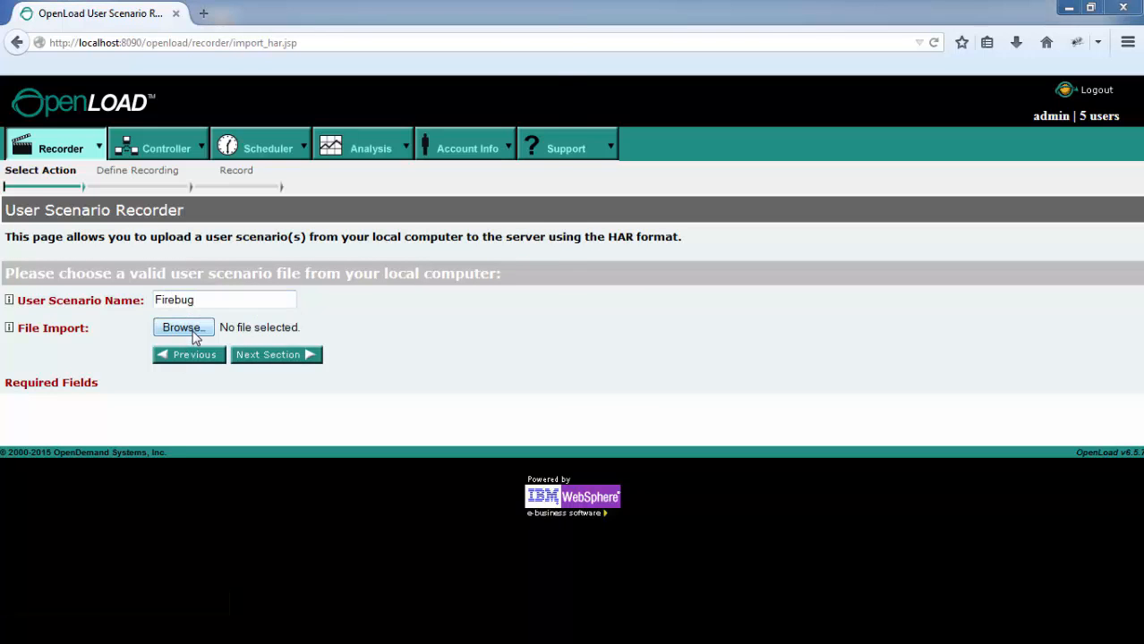
left_click(182, 328)
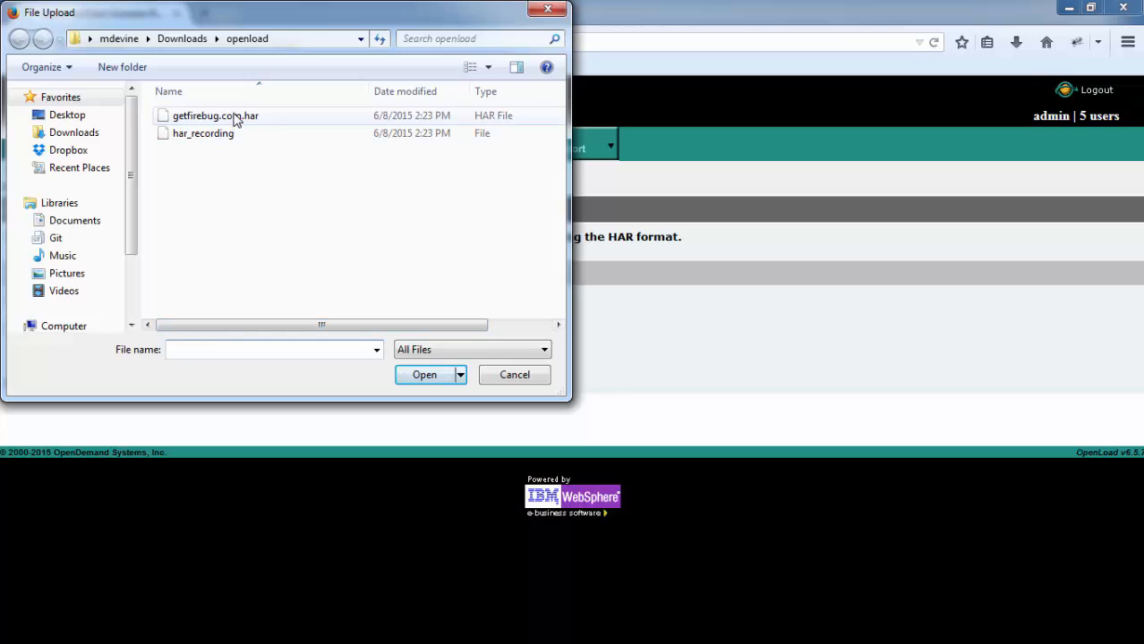
left_click(425, 374)
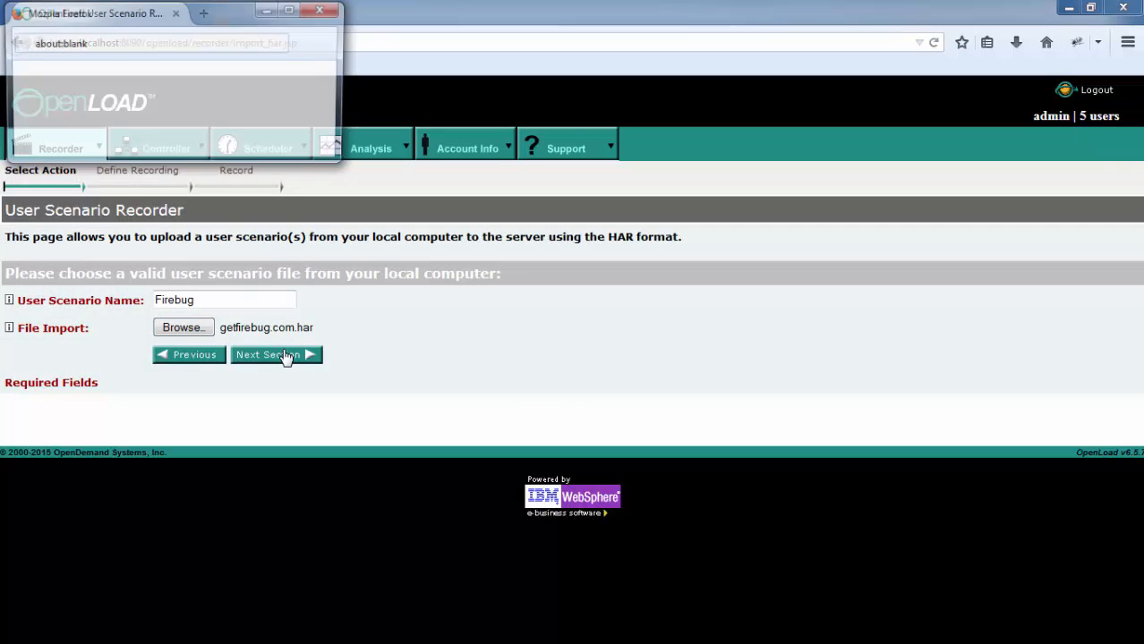
left_click(275, 354)
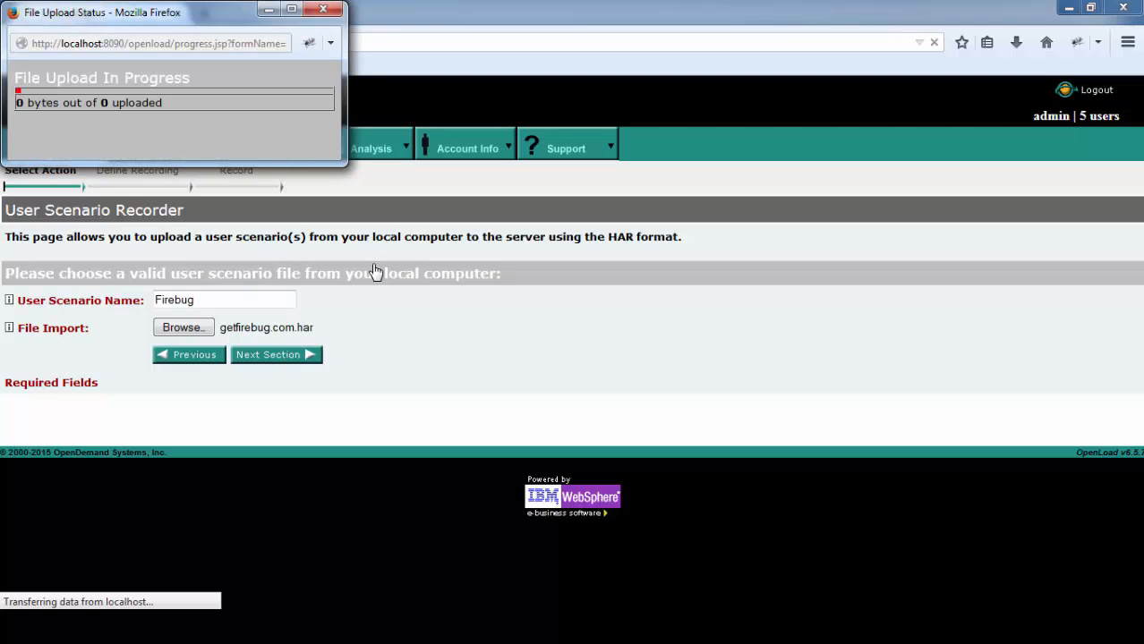
left_click(276, 354)
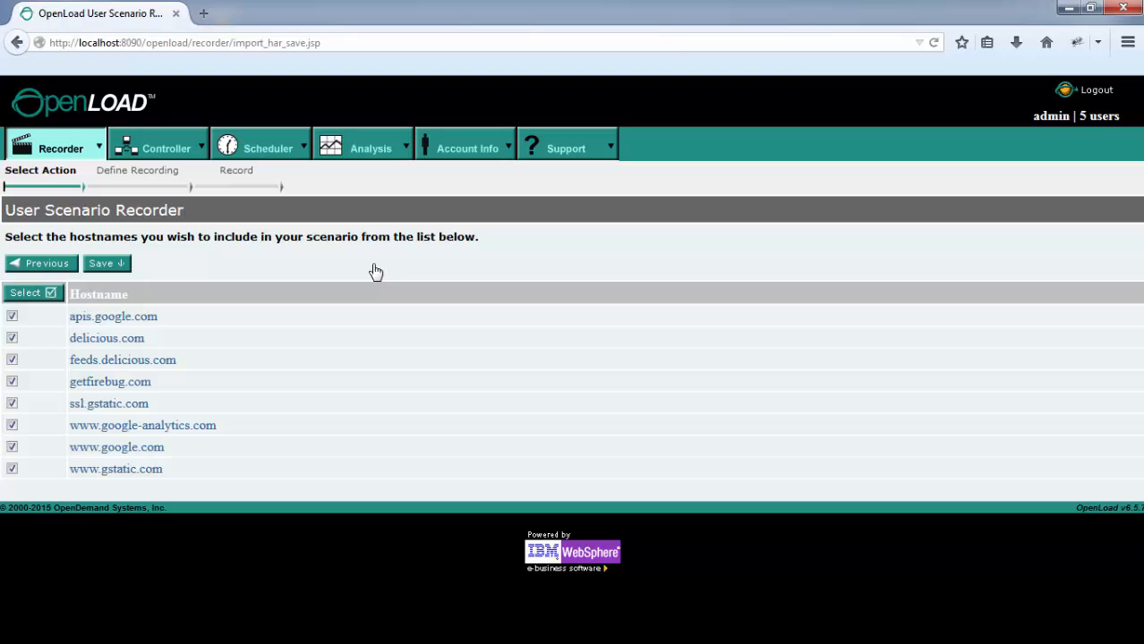
mouse_move(76, 426)
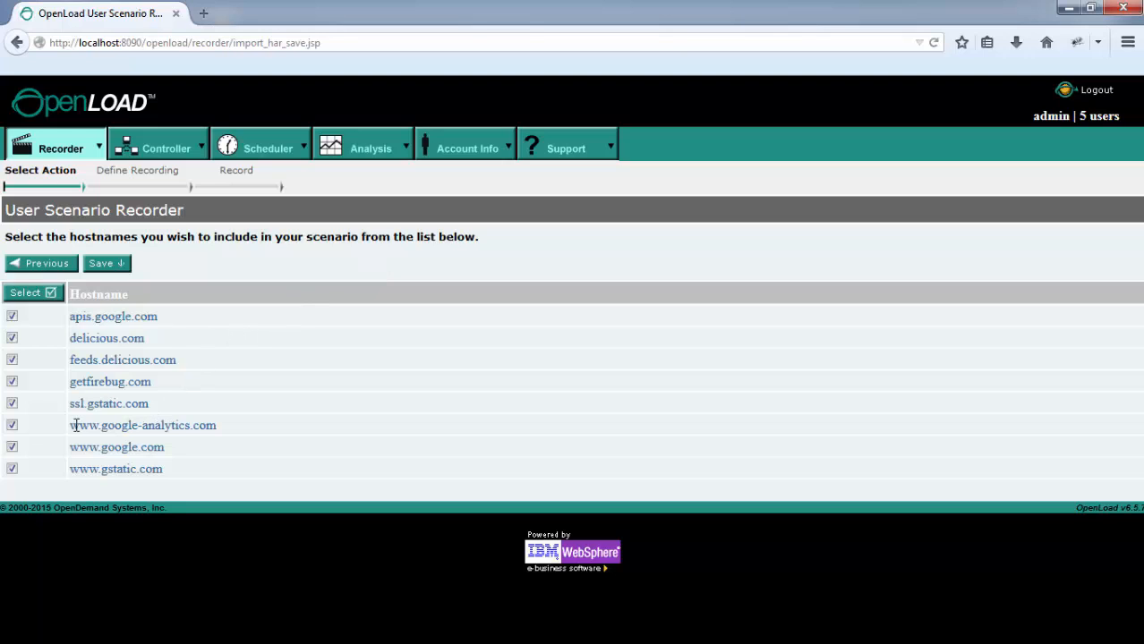
left_click(11, 426)
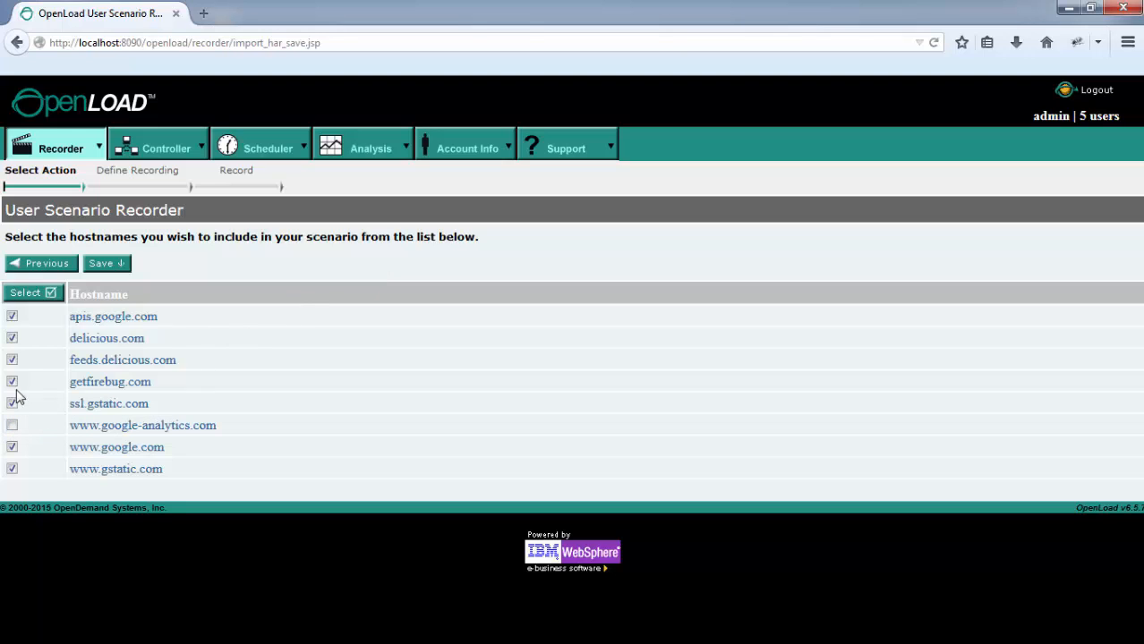
left_click(12, 336)
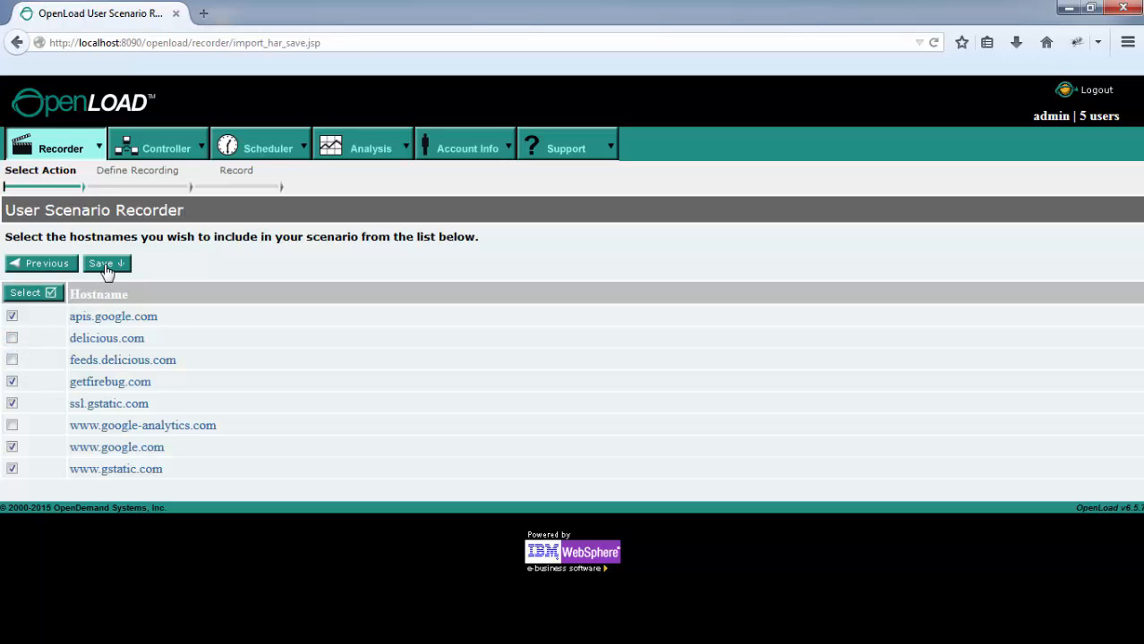
left_click(100, 263)
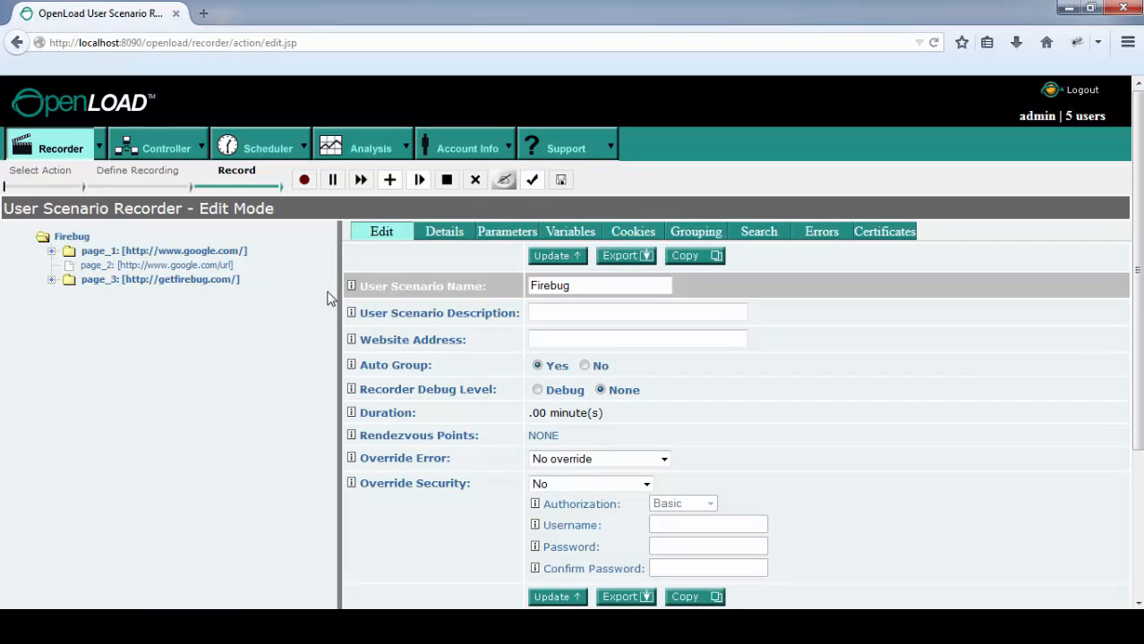
mouse_move(562, 179)
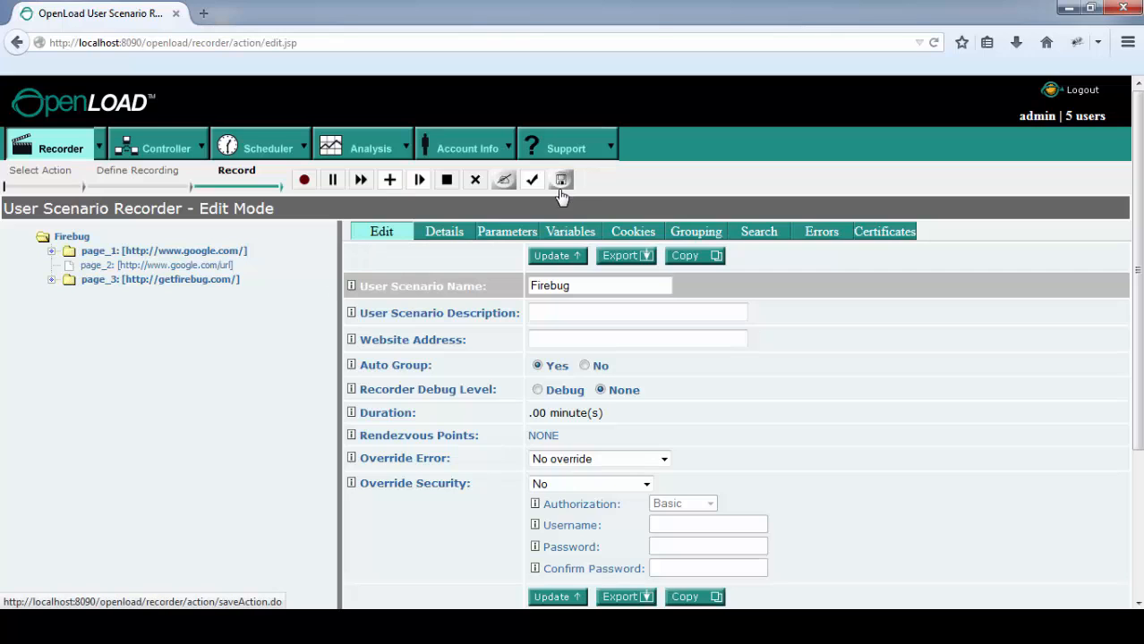
Save the Firebug scenario from the Recorder Edit Mode toolbar.
left_click(562, 179)
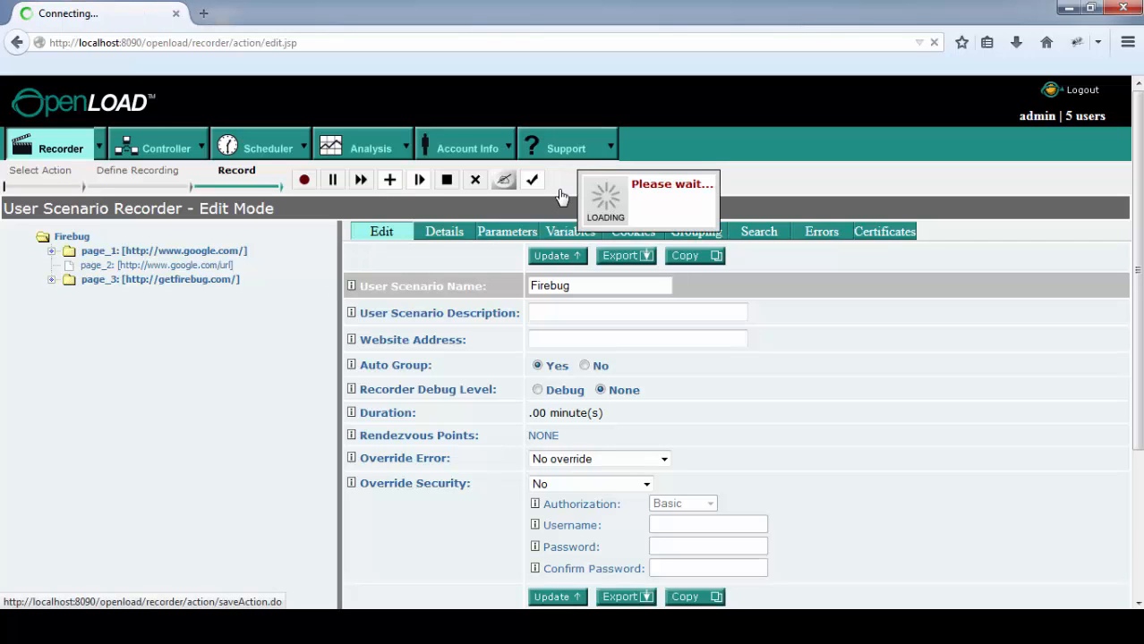